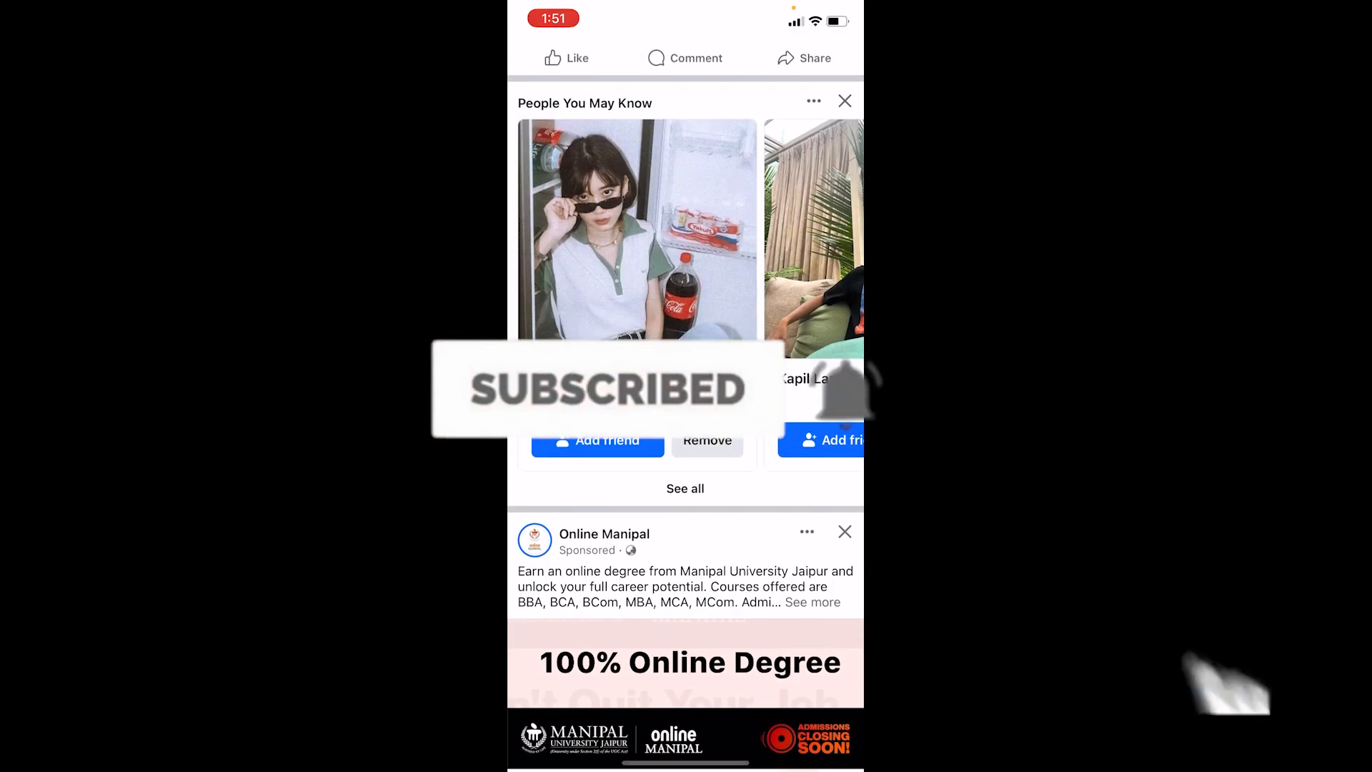
# Step: Scroll the news feed, then open the Menu tab's shortcuts page
pyautogui.scroll(-3)
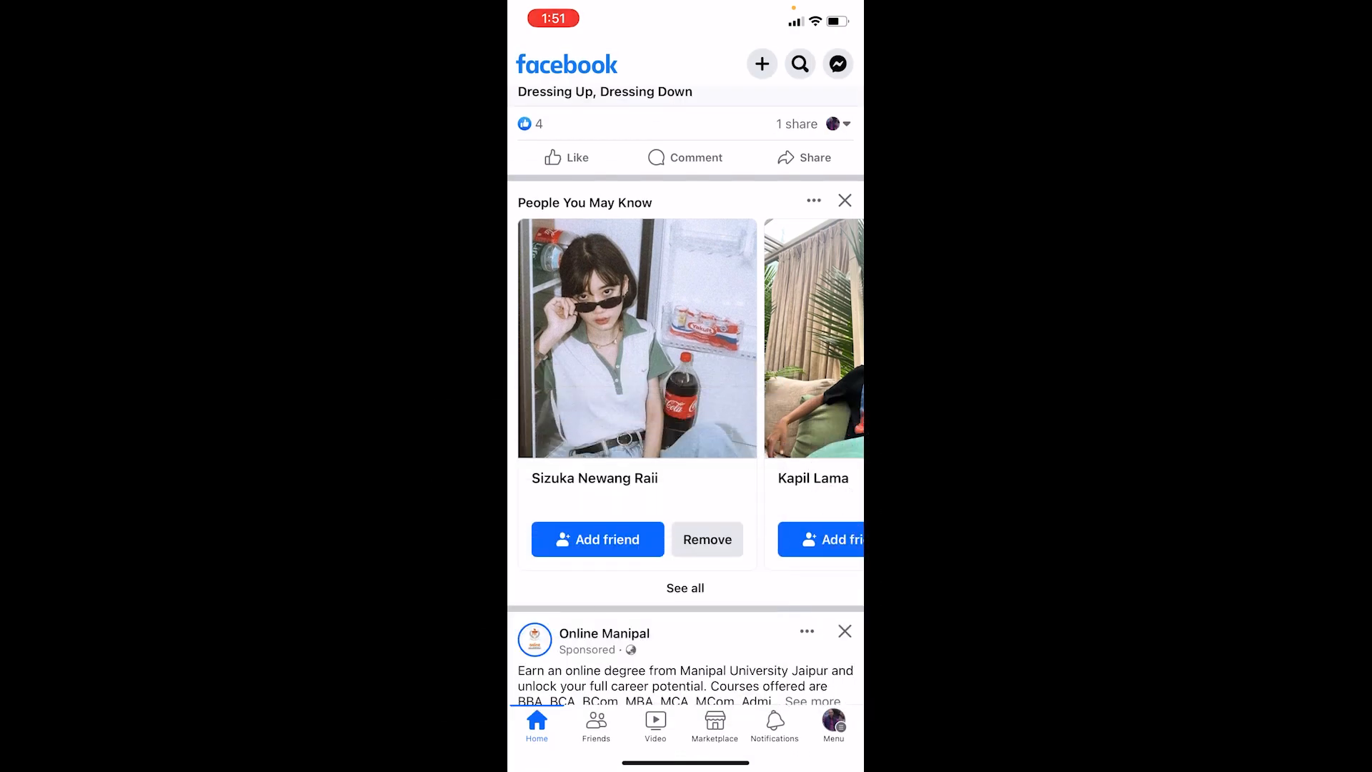
pyautogui.click(832, 723)
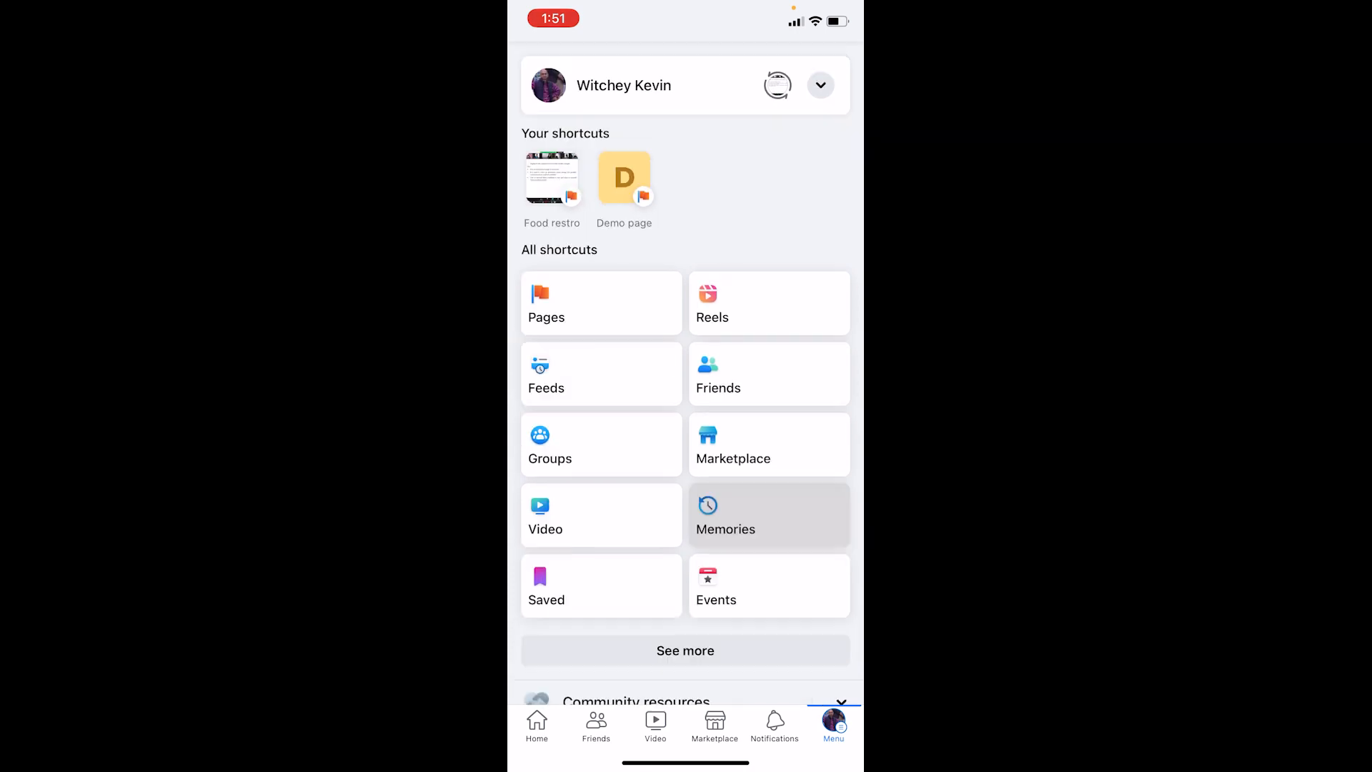
# Step: Open Settings & privacy from the menu and scroll through its sections
pyautogui.scroll(-3)
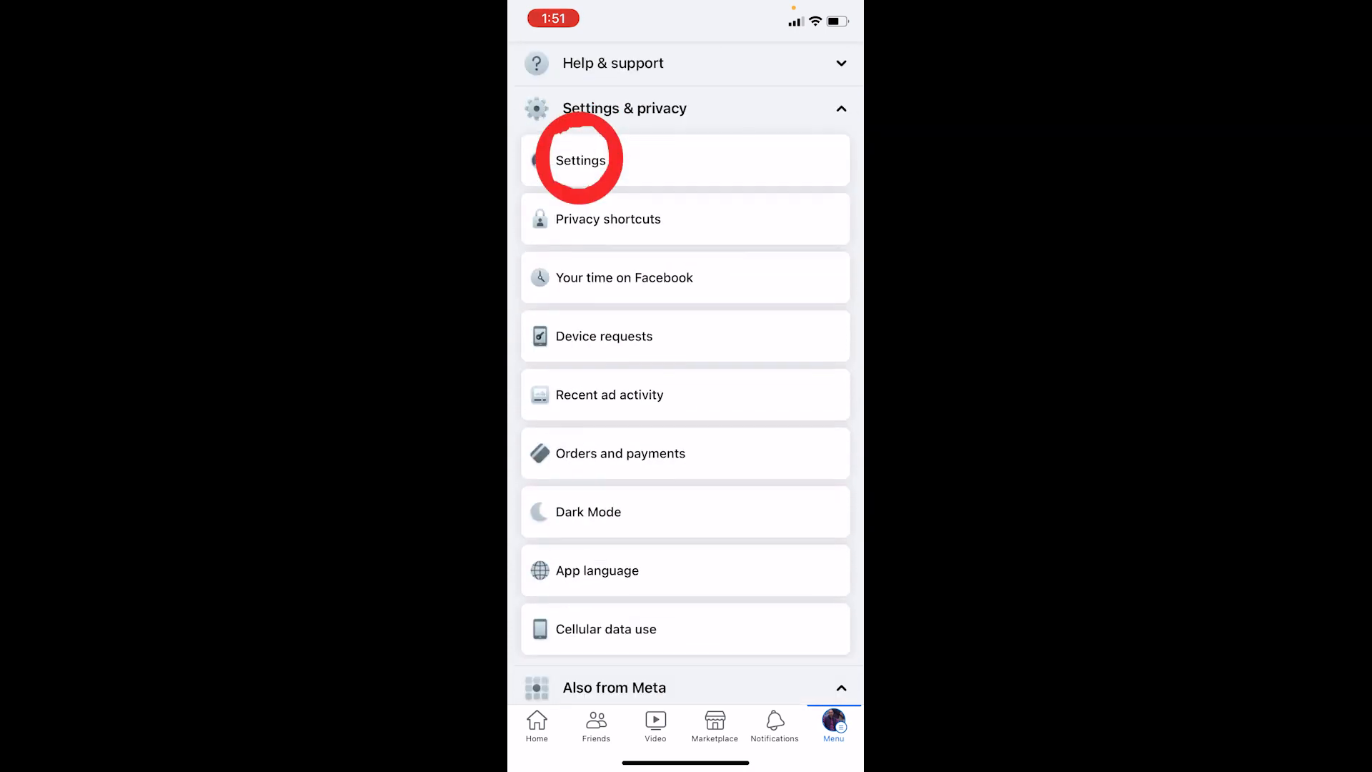
pyautogui.click(580, 160)
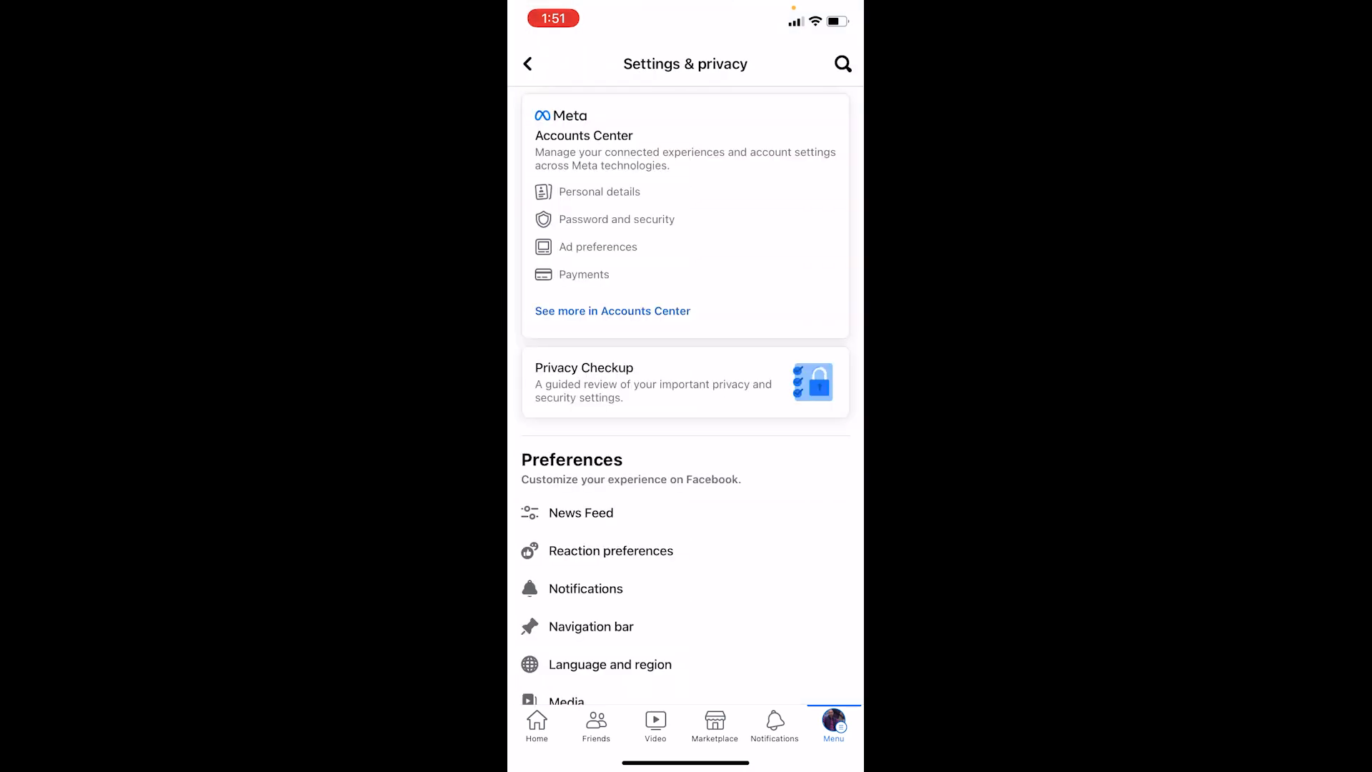
pyautogui.scroll(-3)
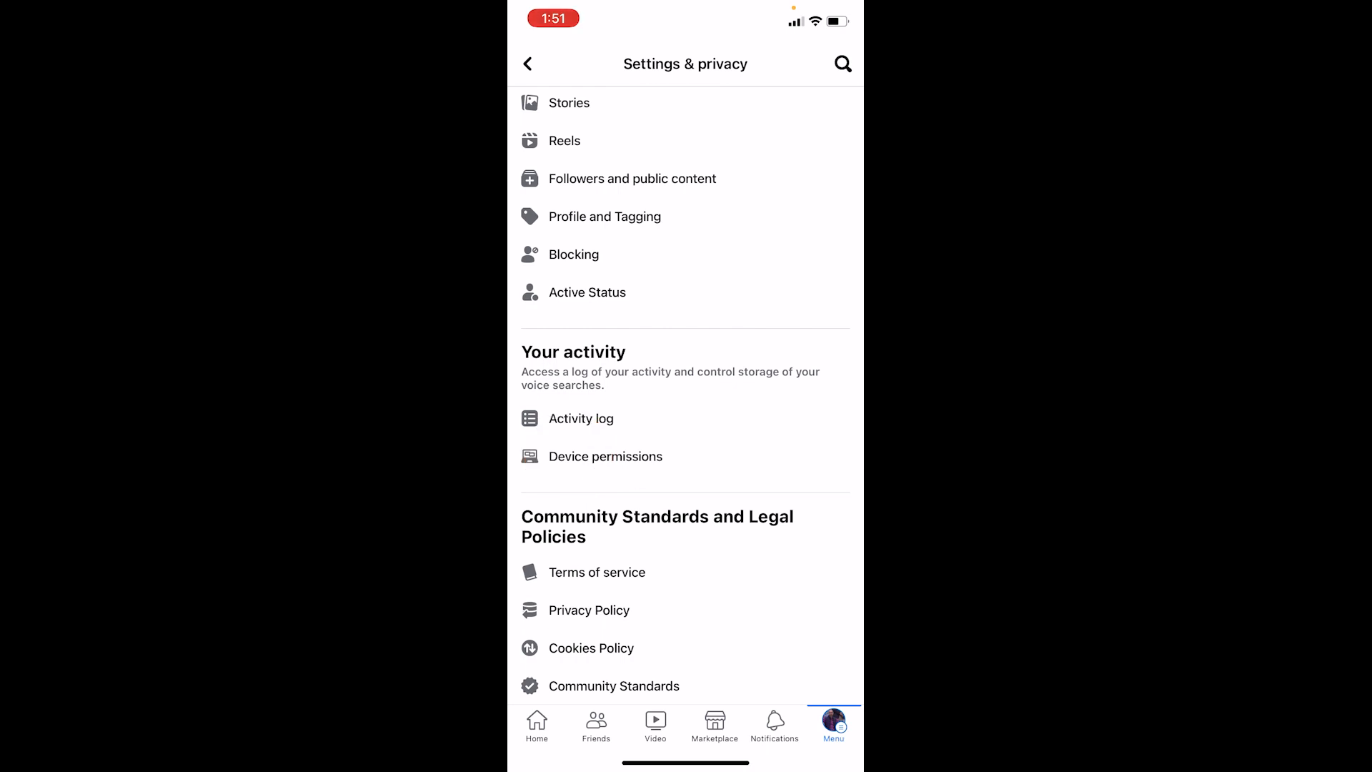
# Step: Open Device permissions, view Location info, and choose Update settings
pyautogui.click(605, 455)
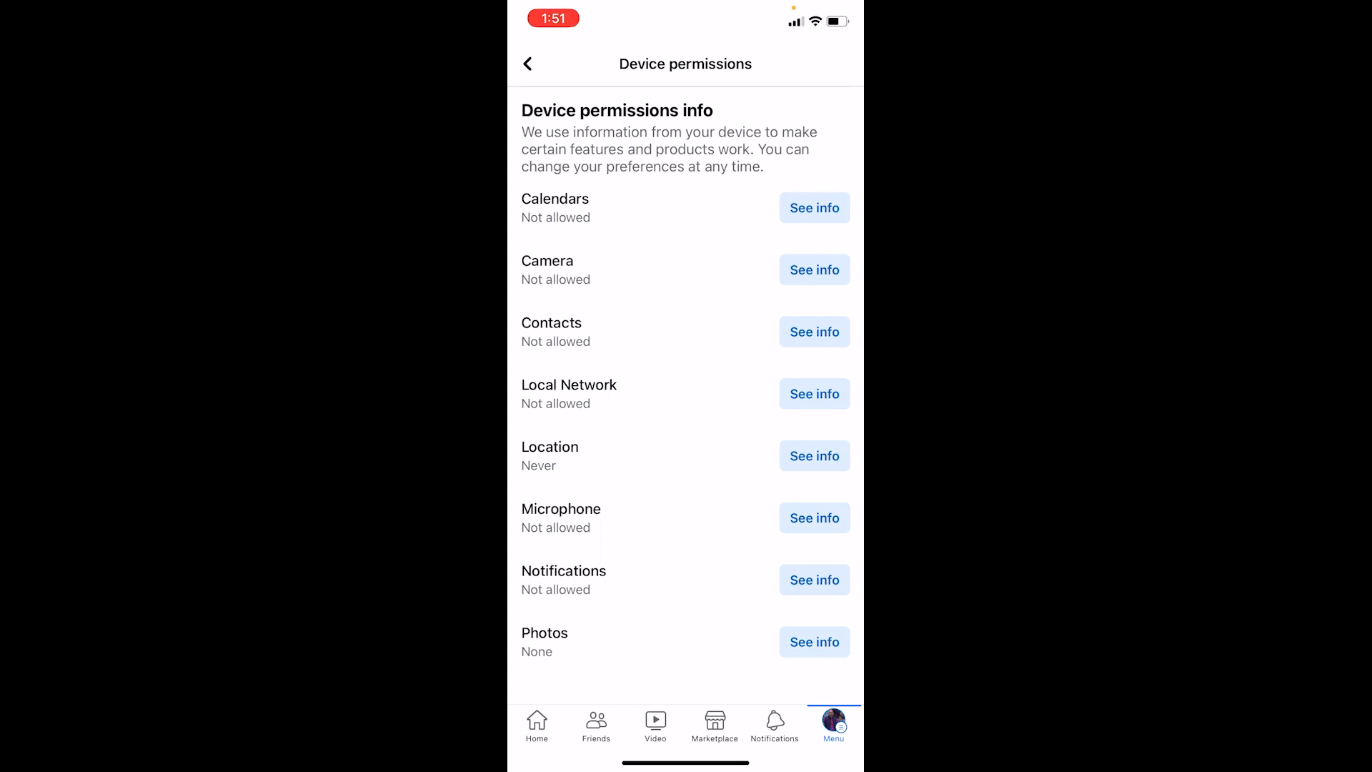
pyautogui.click(814, 456)
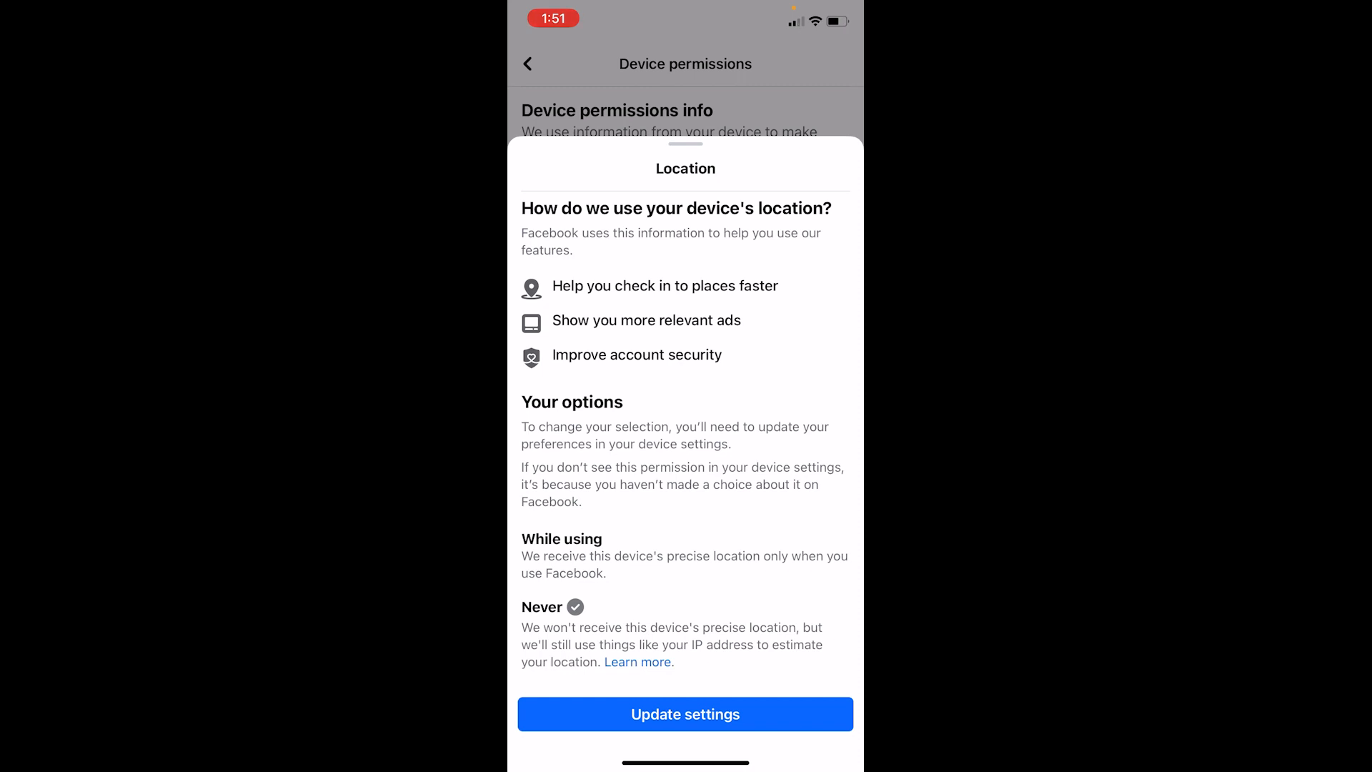
pyautogui.click(685, 713)
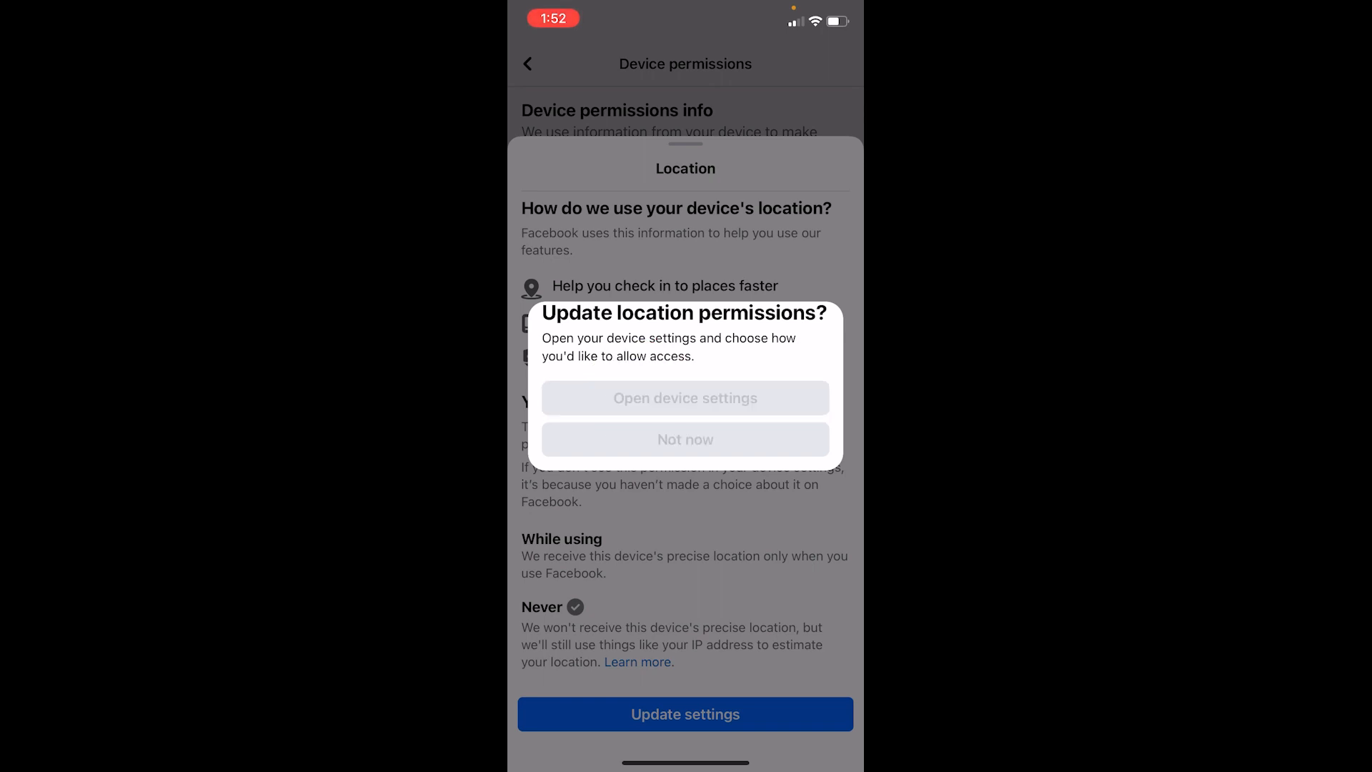
# Step: Choose Open device settings in the Update location permissions dialog
pyautogui.click(684, 398)
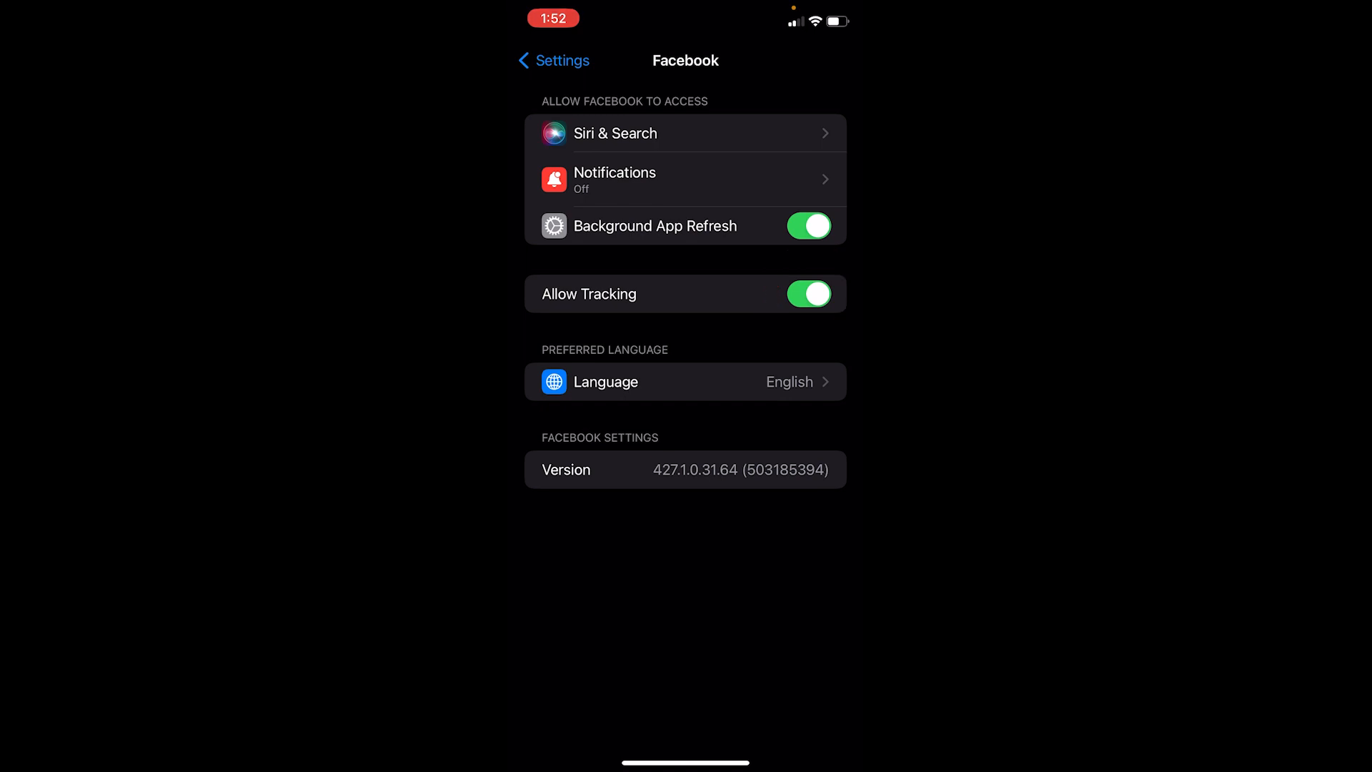
# Step: Switch Facebook's Allow Tracking off, on, then off again, and go back to Settings
pyautogui.click(808, 293)
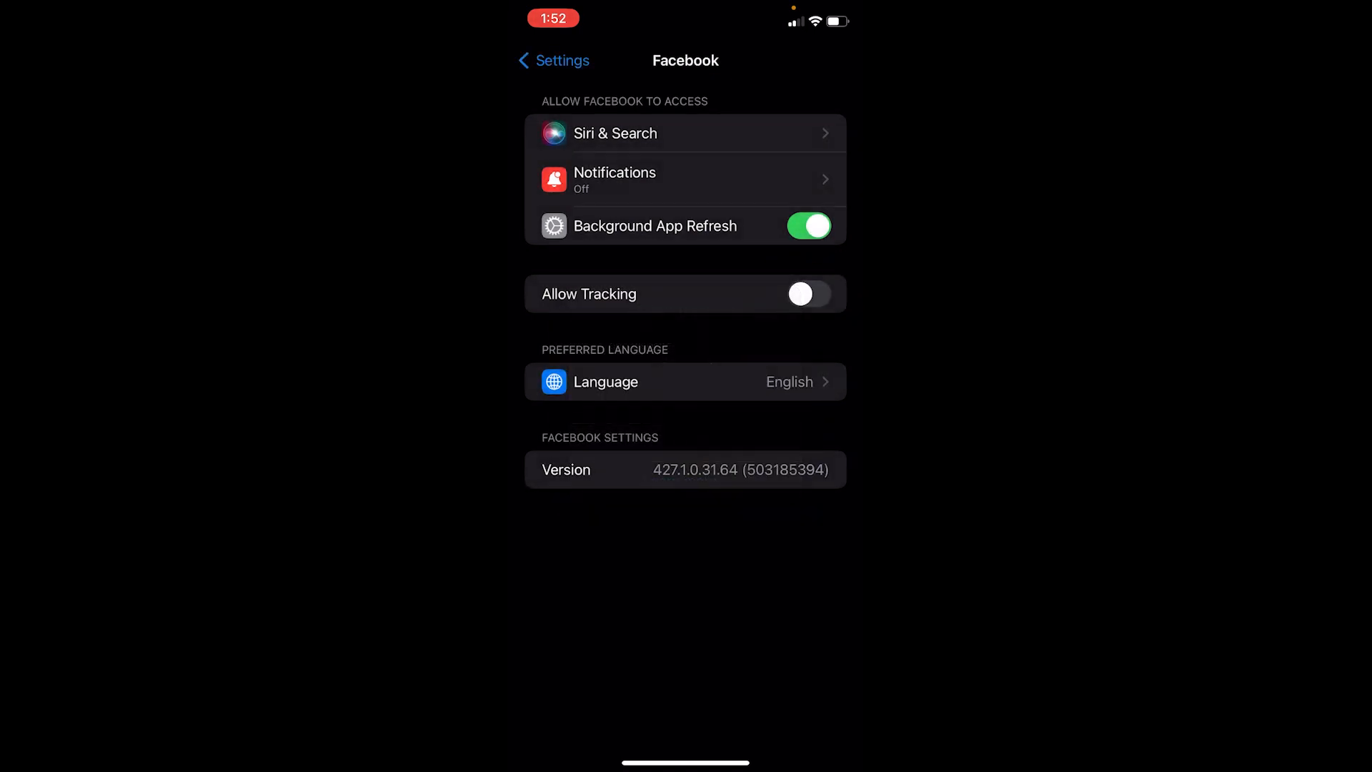
pyautogui.click(808, 293)
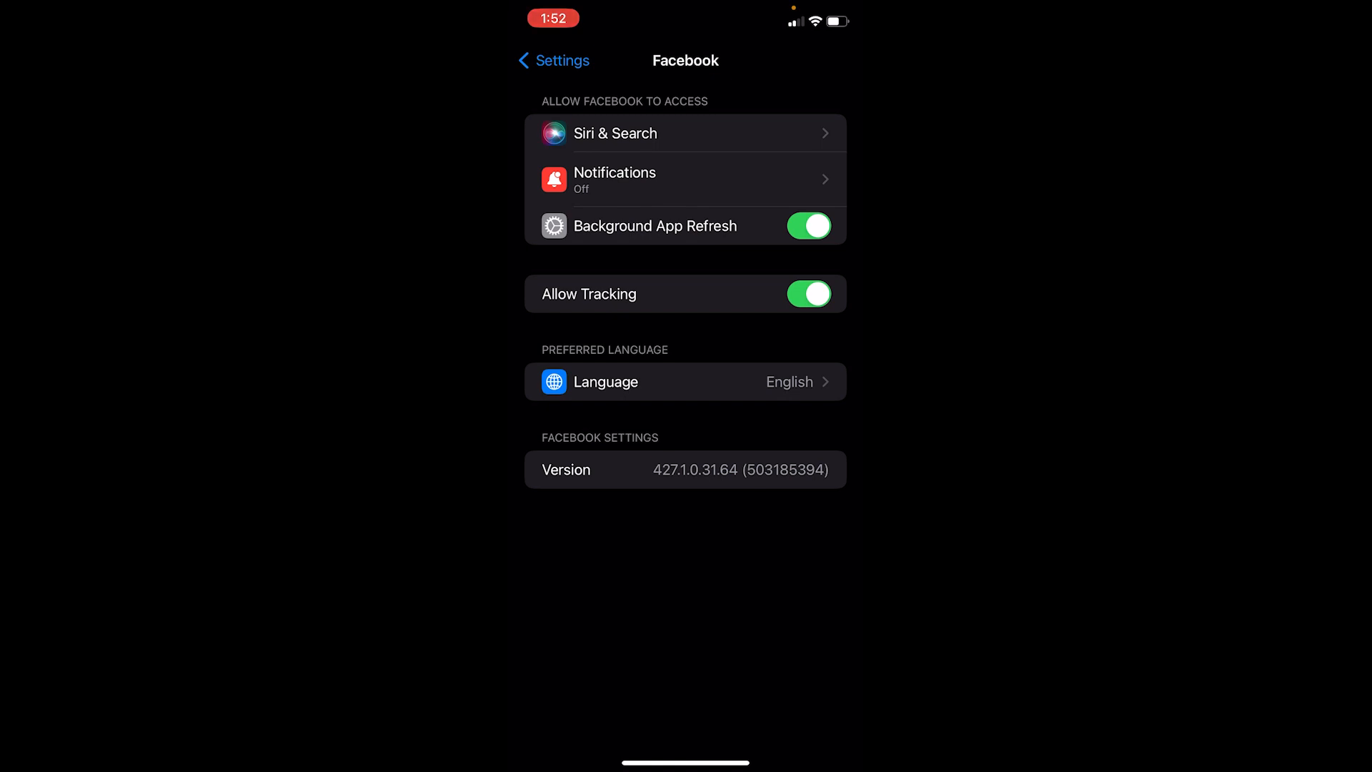
pyautogui.click(808, 294)
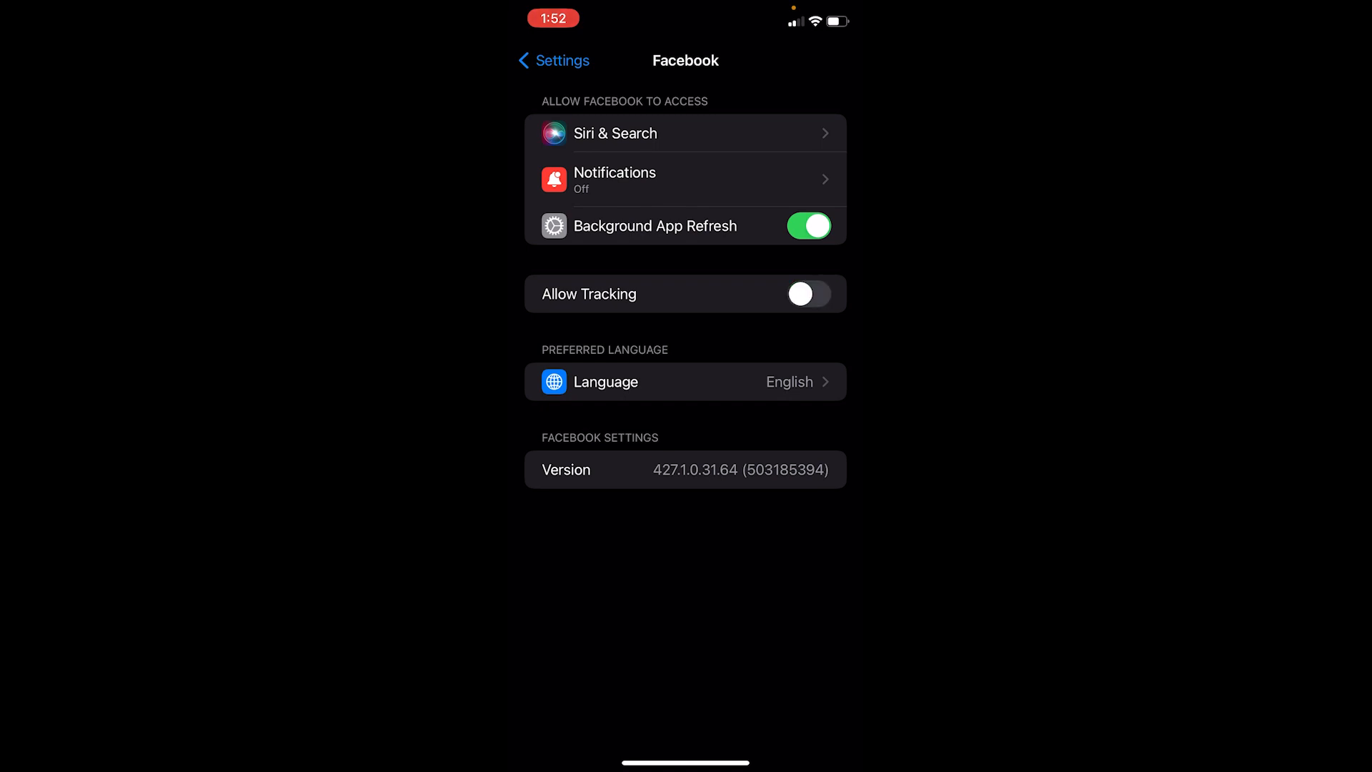
pyautogui.click(553, 60)
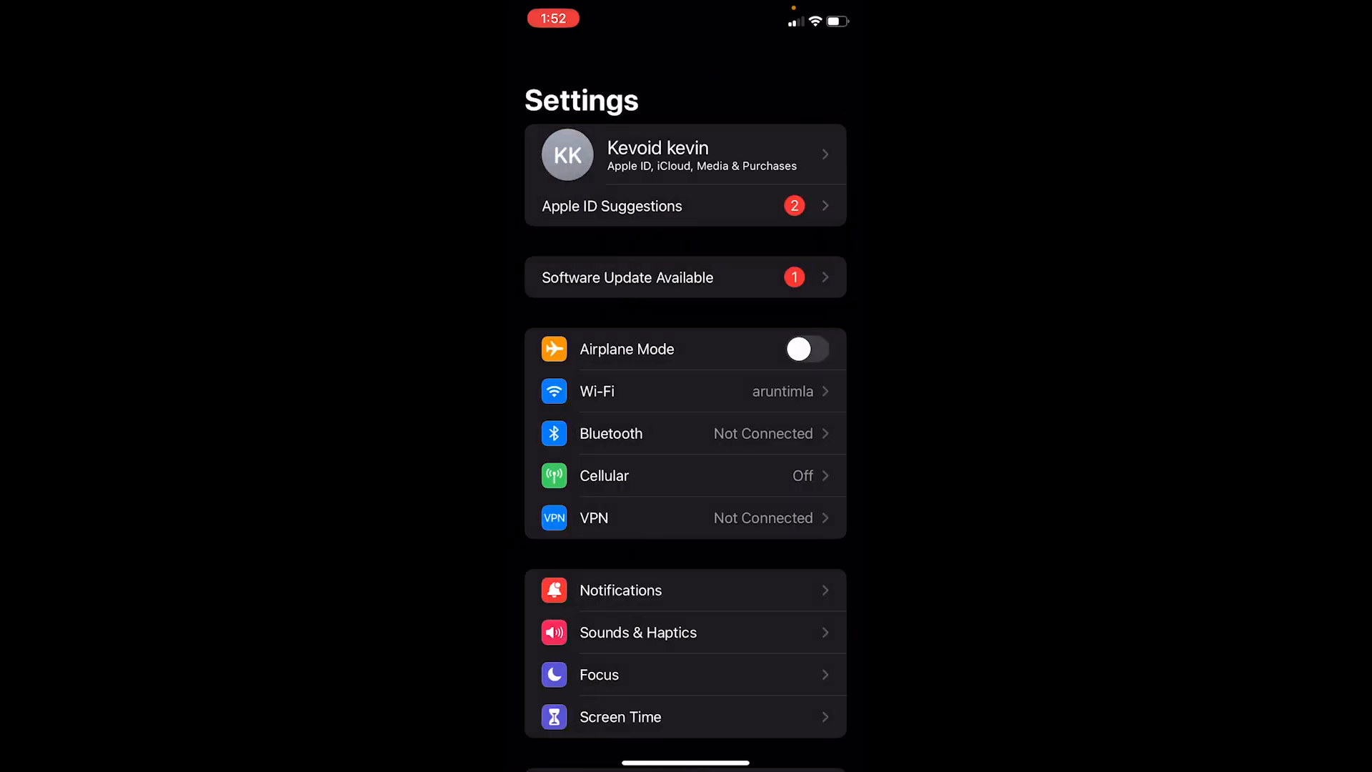